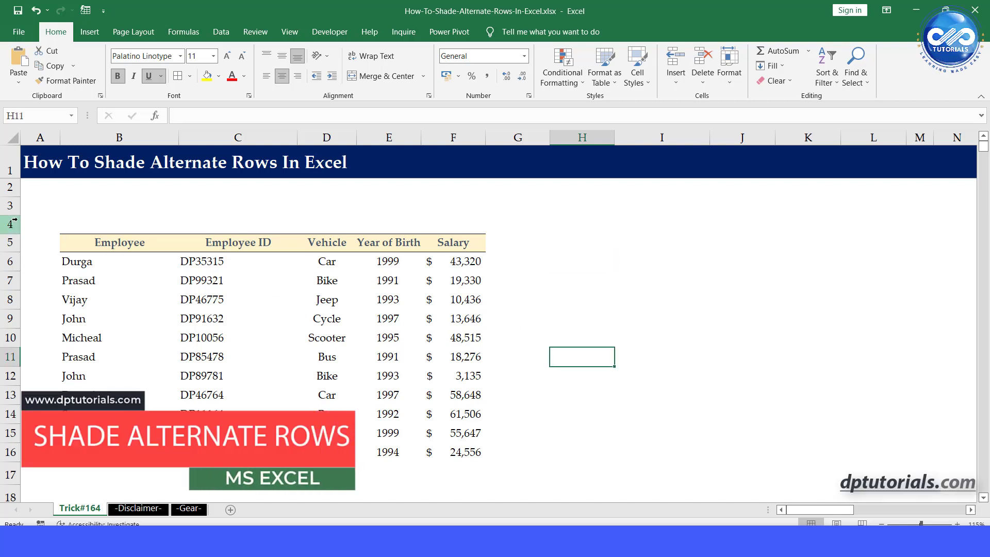
Step: Select the employee table B3:F14, header row included
left_click(40, 206)
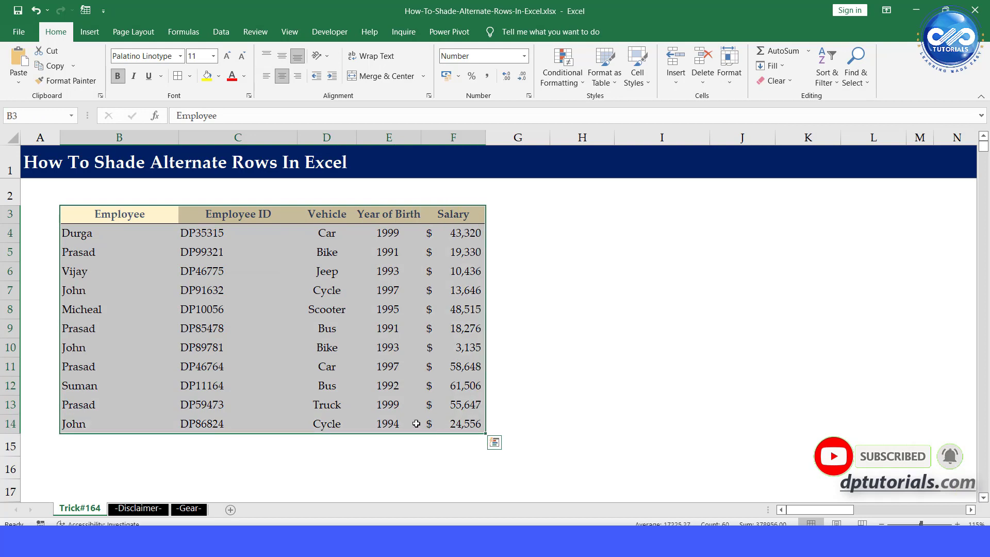
Step: Start a table from range B3:F14 with Ctrl+T, first row as headers
left_click(238, 290)
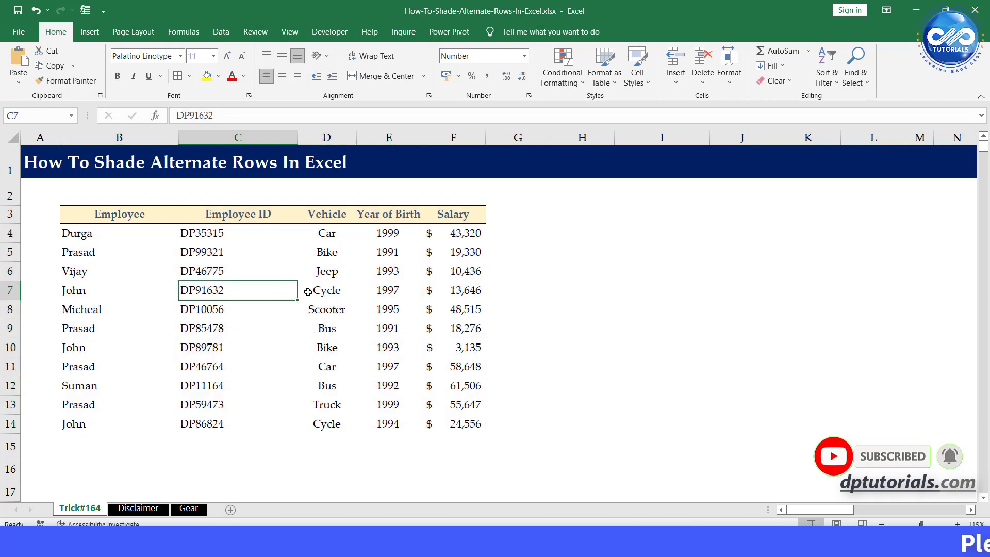
left_click(238, 309)
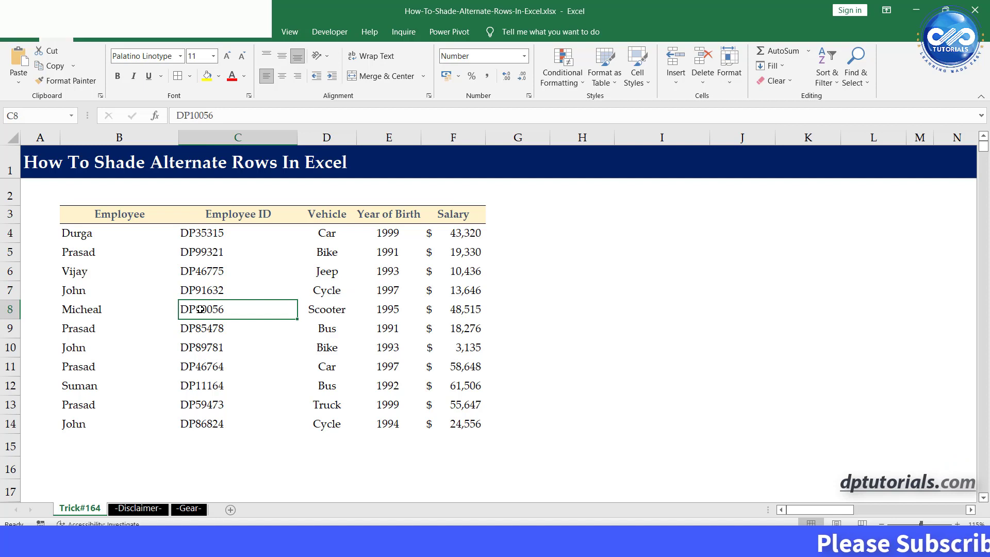
key("Ctrl+T")
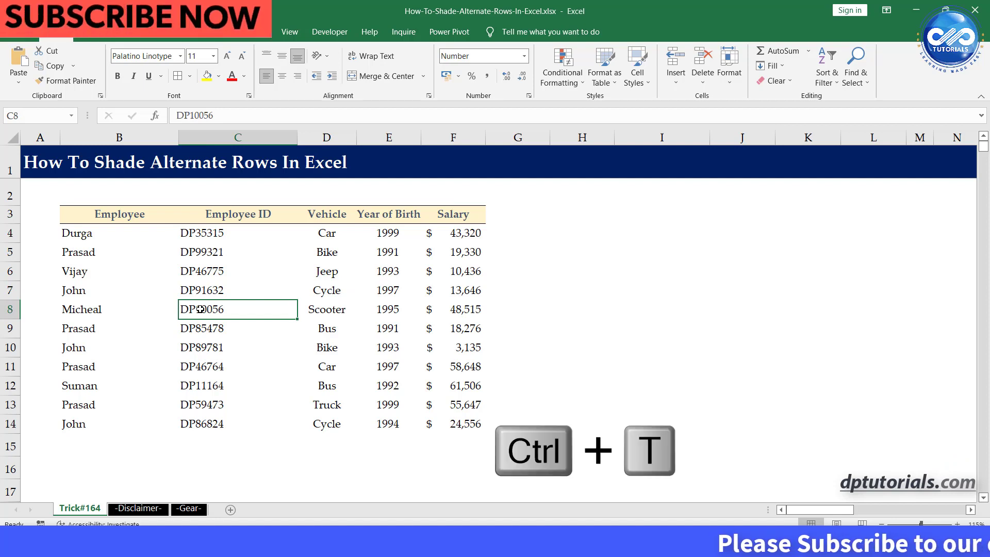
key("ctrl+t")
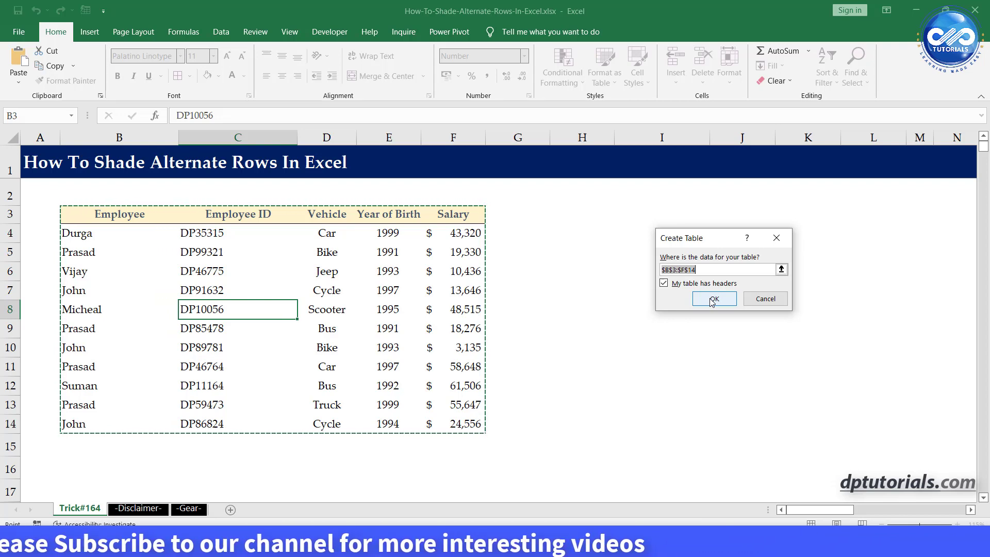
Step: Create the banded-row table, then undo it back to a plain range
left_click(714, 298)
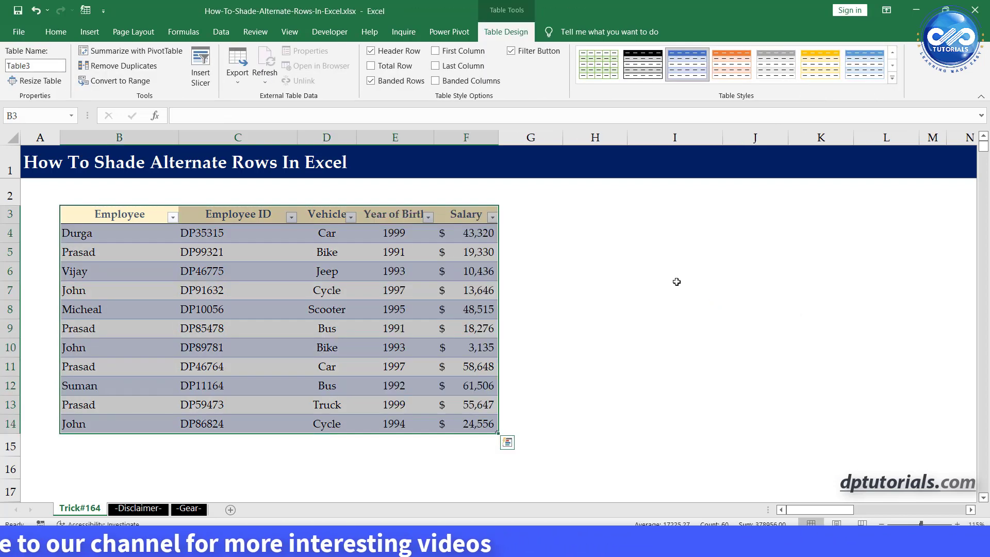
left_click(675, 290)
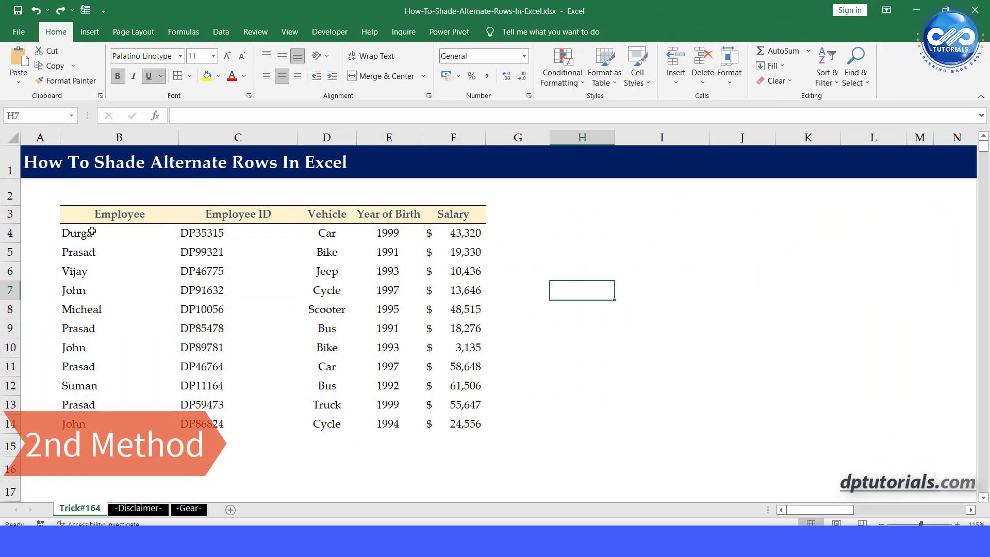
Step: Select data rows B4:F14 and begin a new conditional formatting rule
left_click_drag(77, 232, 465, 424)
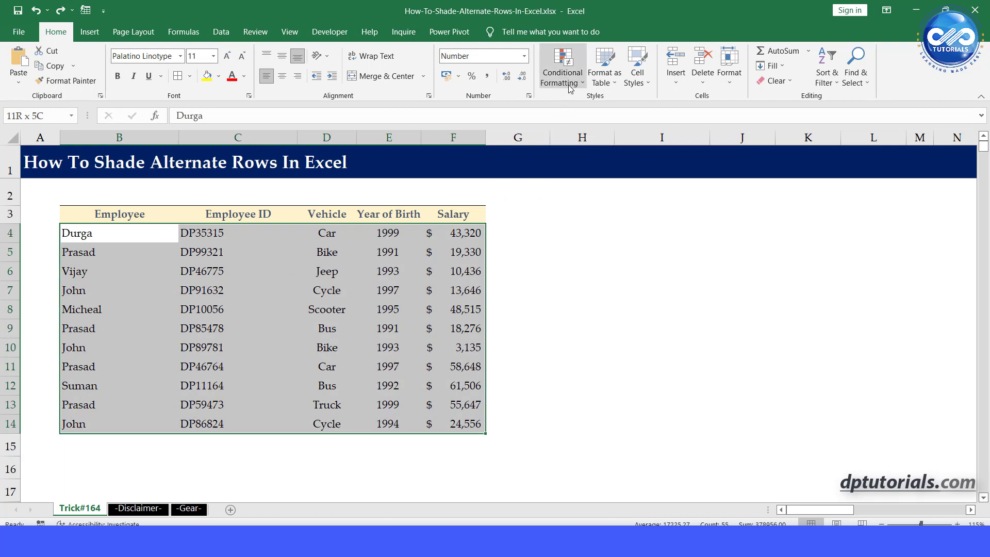
left_click(563, 65)
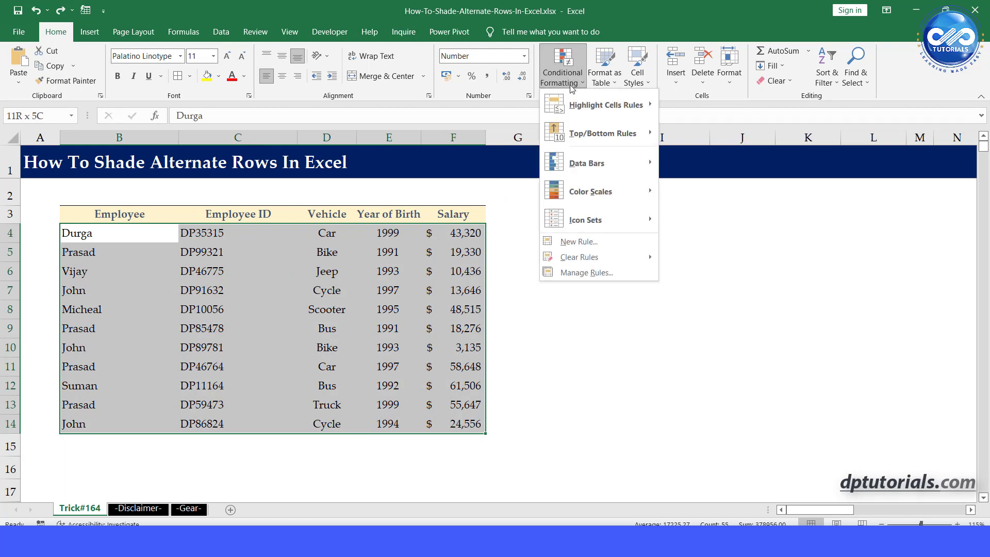
mouse_move(598, 241)
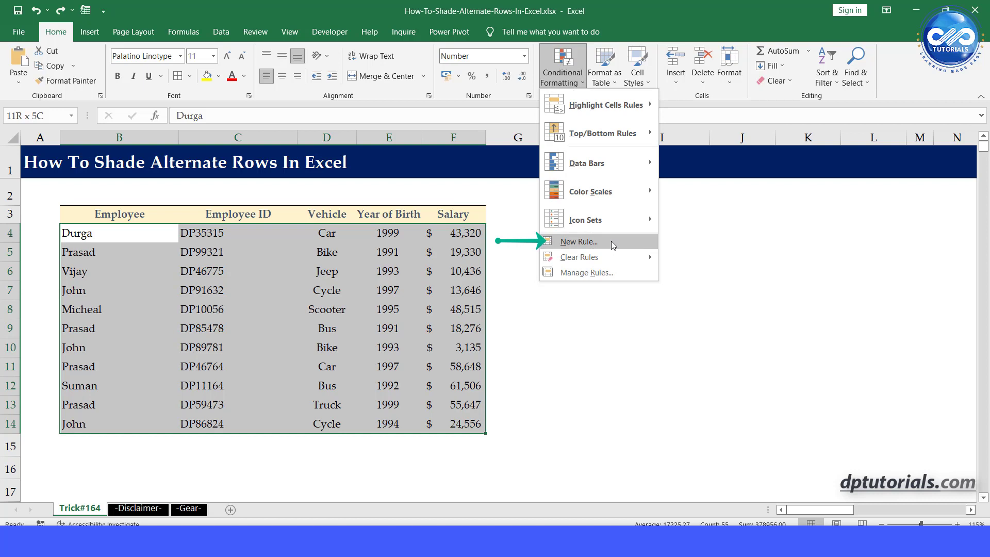
left_click(578, 241)
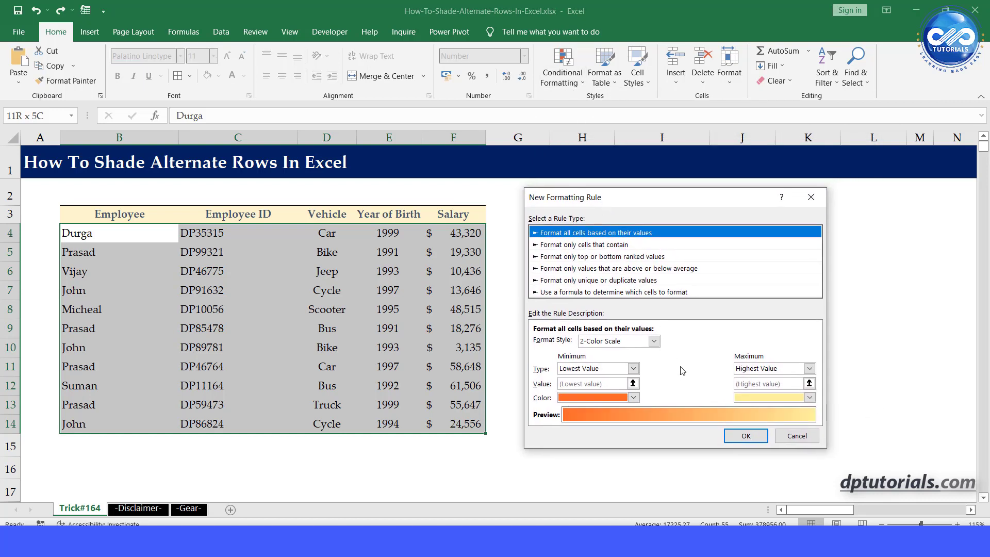
mouse_move(595, 220)
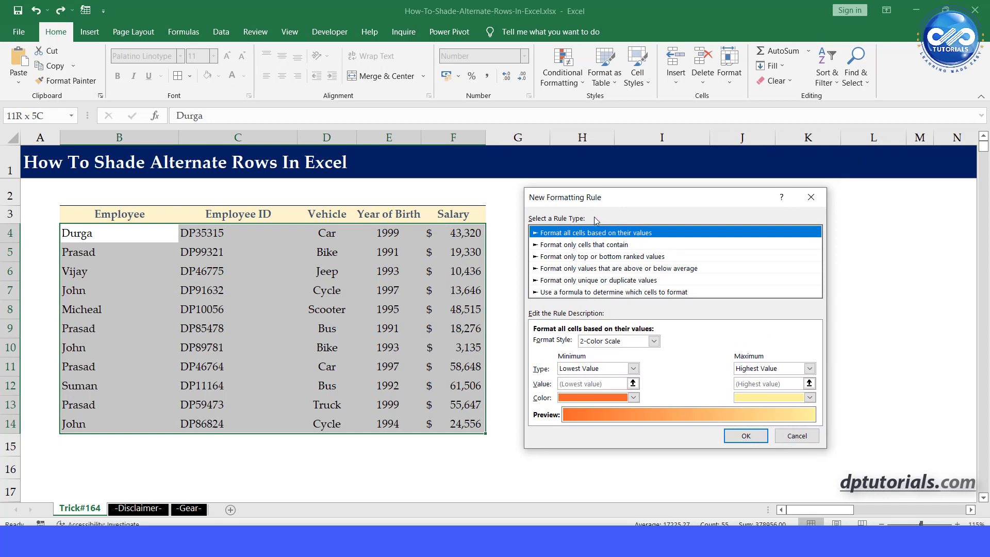
Step: Choose a formula-based rule and enter =MOD(ROW(),2)=1 as its formula
left_click(612, 292)
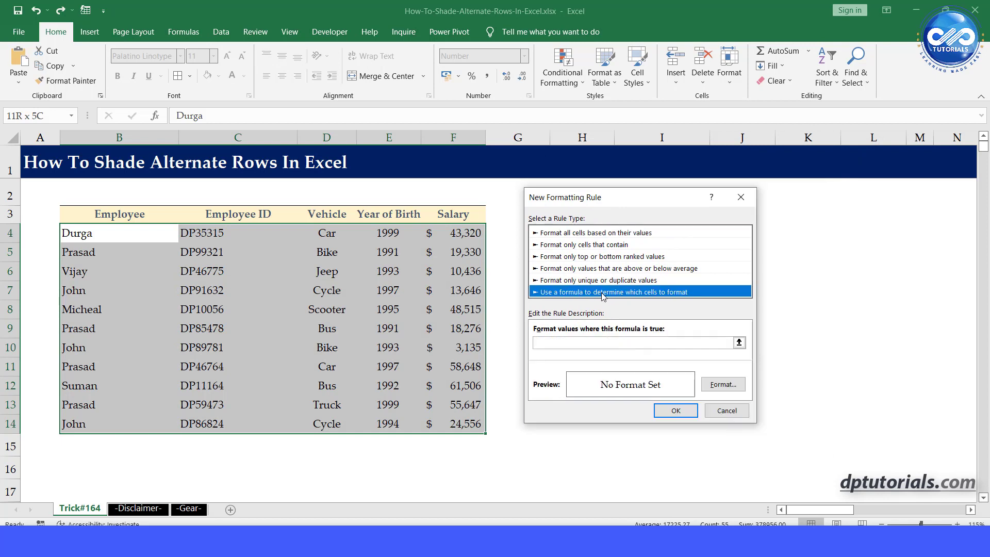
mouse_move(689, 300)
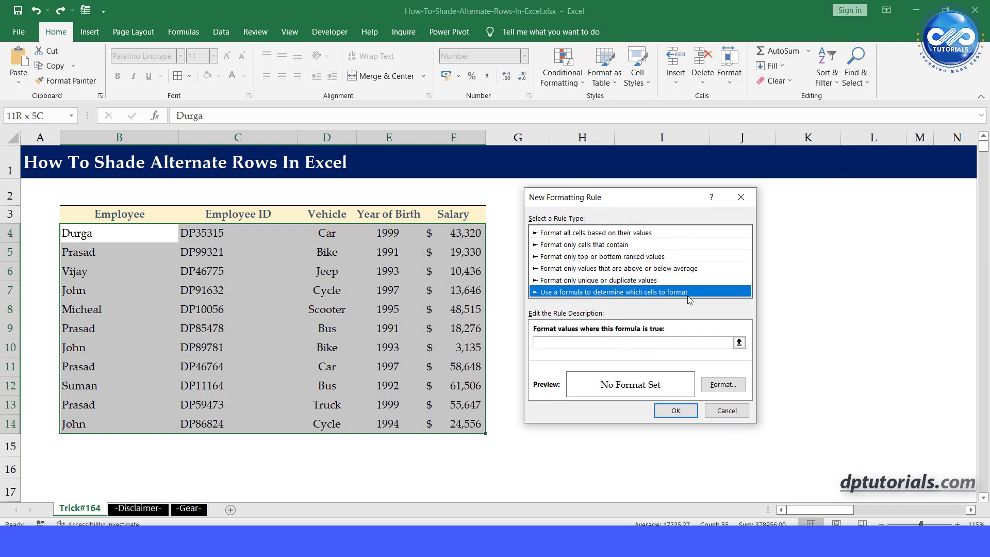
left_click(630, 342)
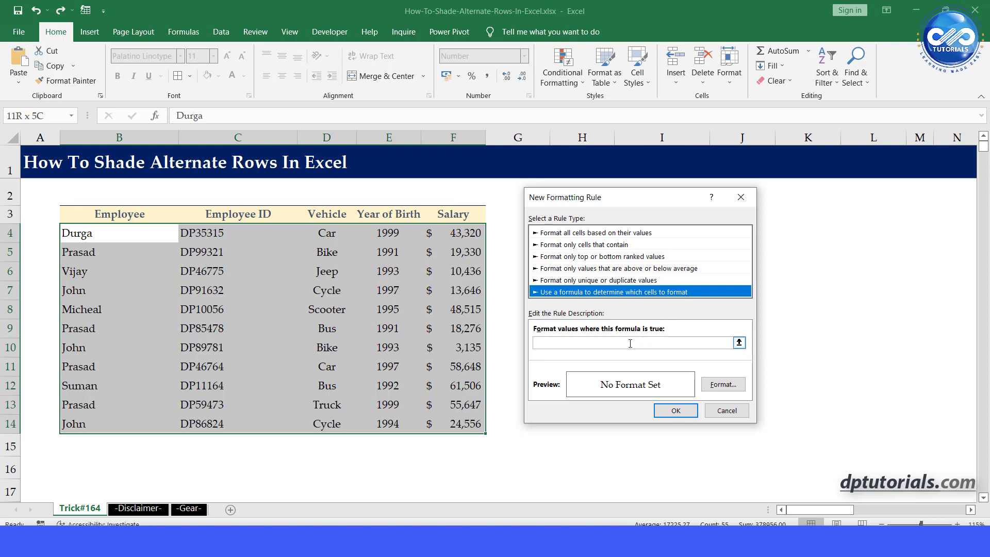
type("=")
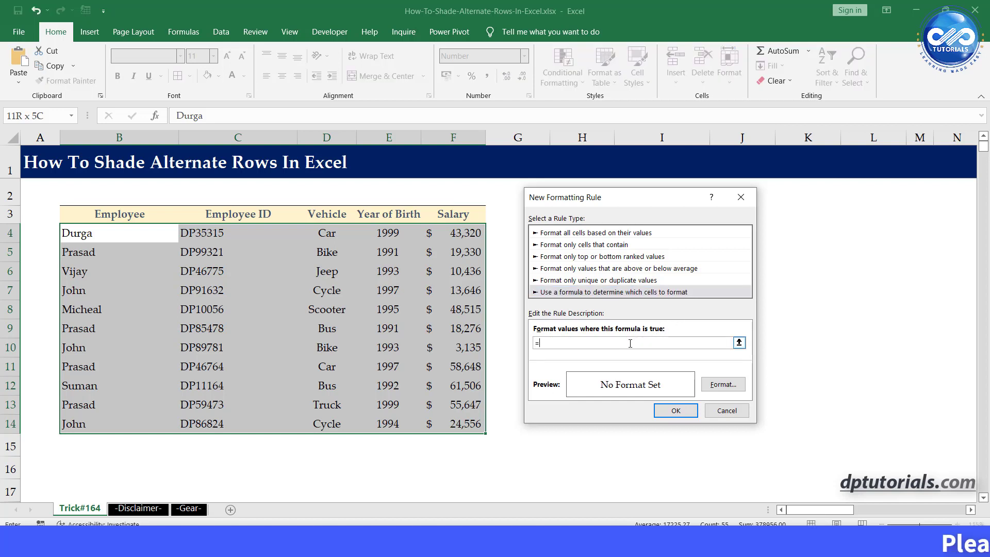
type("MOD")
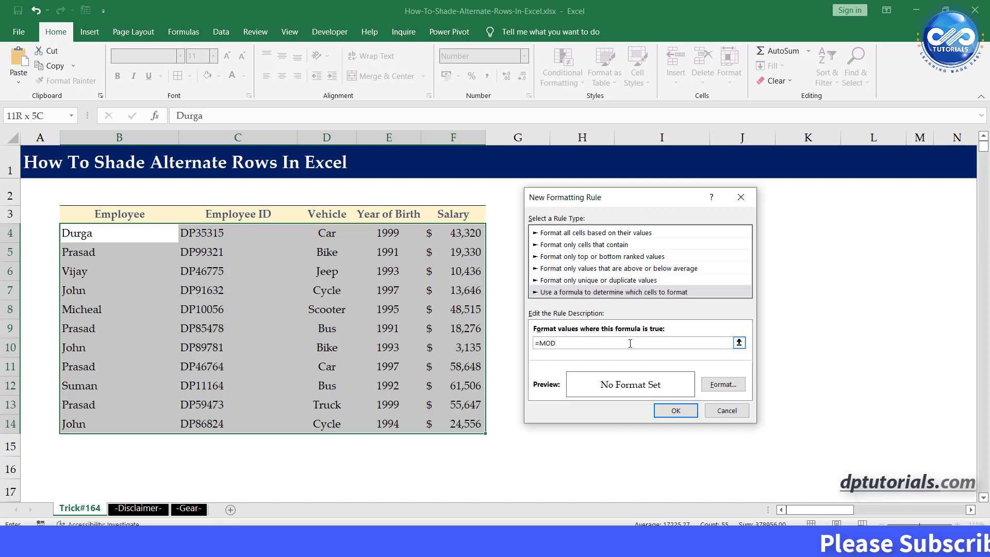
type("(ROW(")
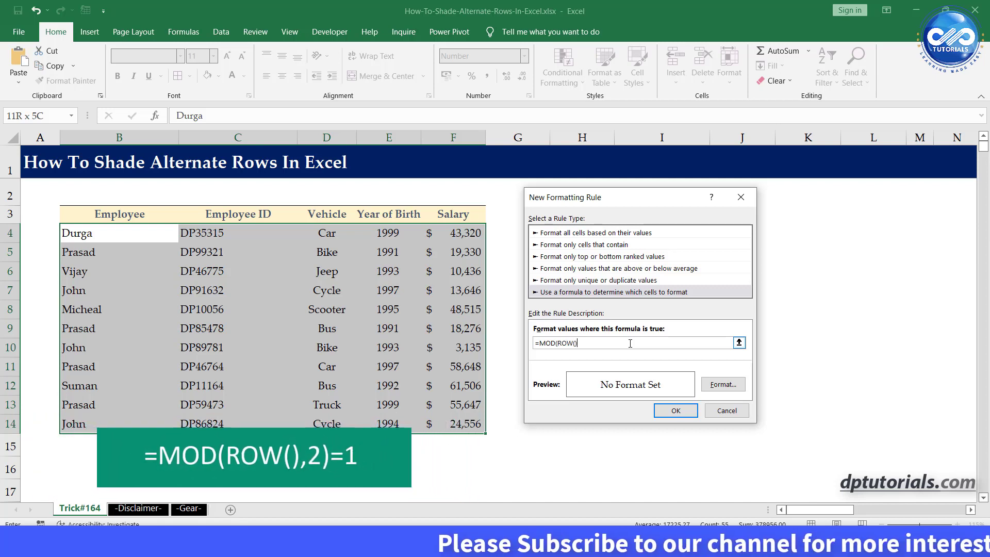
type(",2)=1")
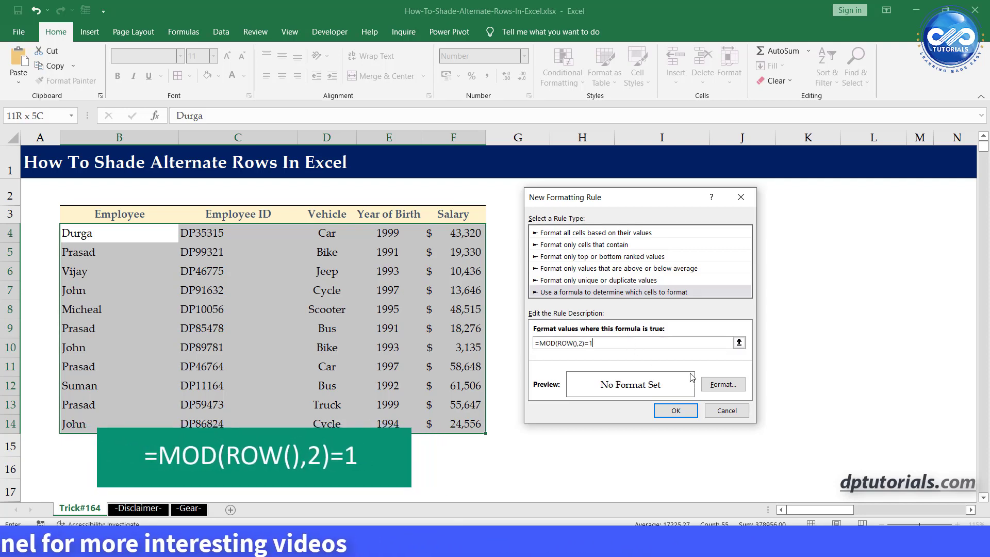
Step: Set the rule's fill to light blue and save the rule
left_click(723, 384)
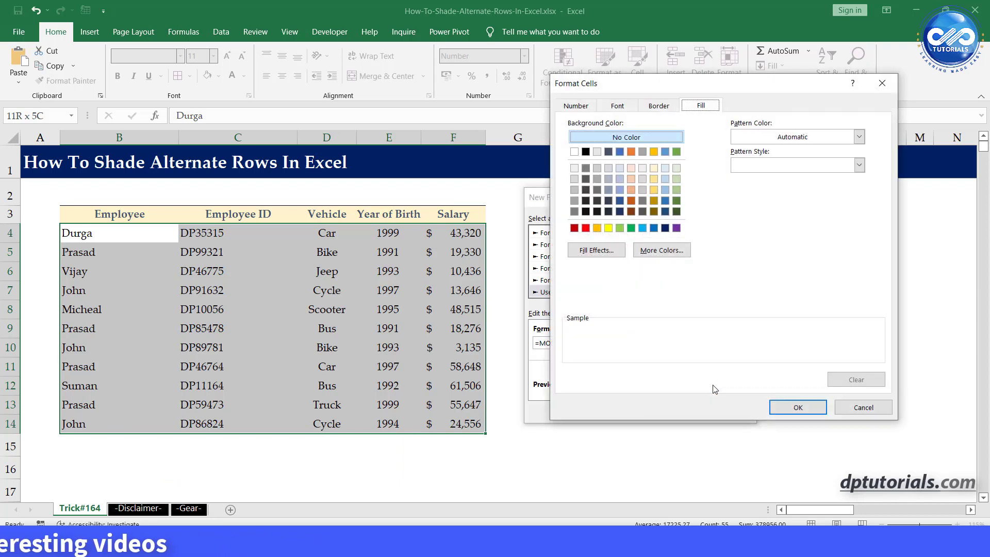
left_click(620, 179)
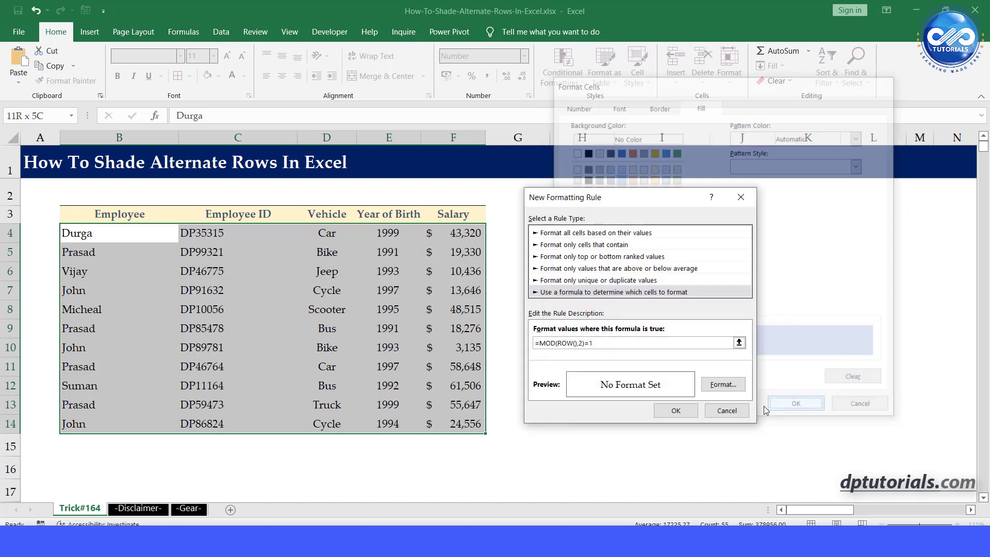
left_click(796, 403)
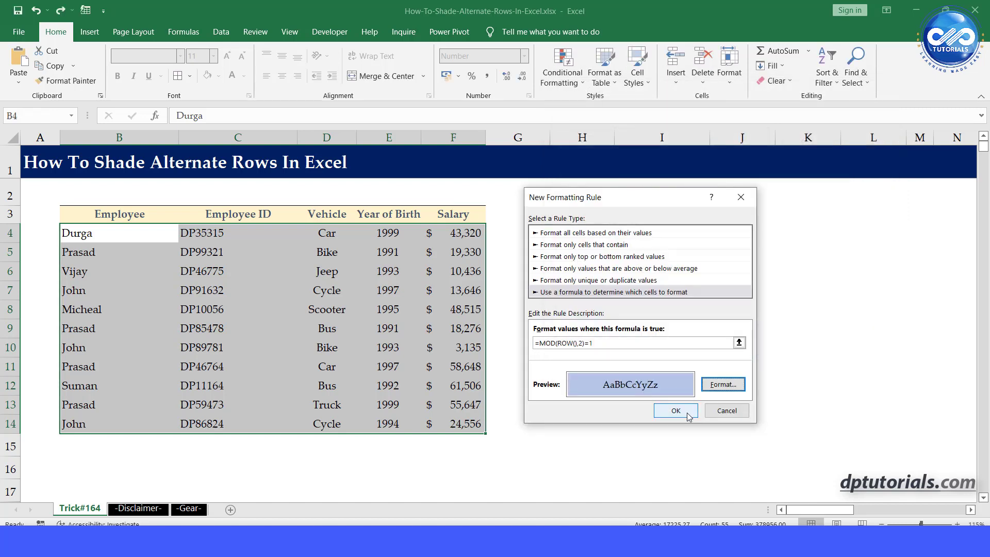
left_click(675, 411)
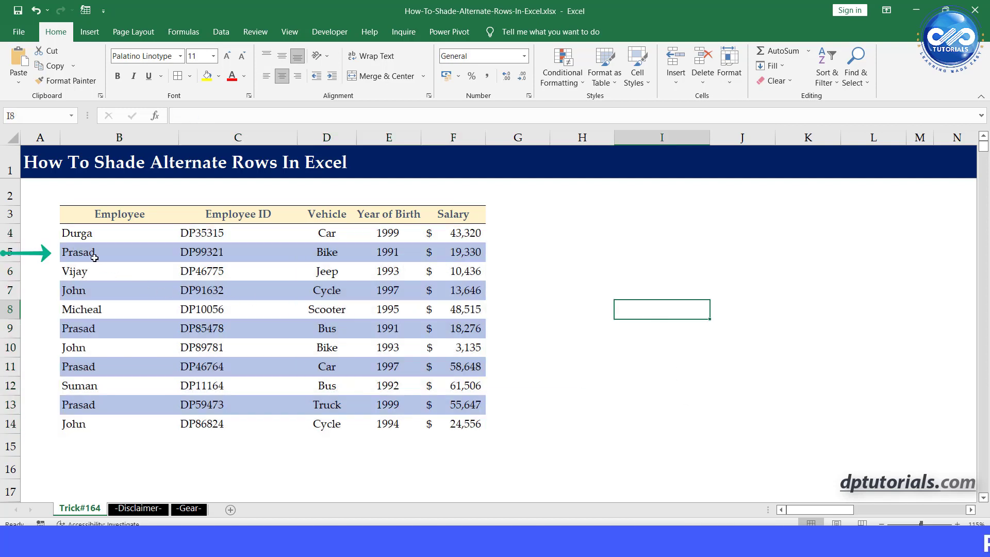
left_click(78, 328)
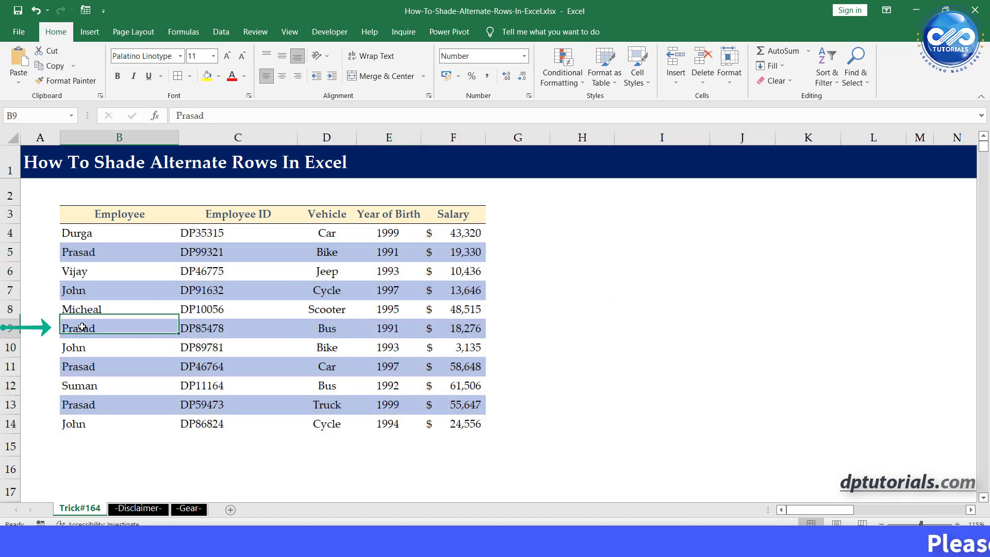
left_click(120, 367)
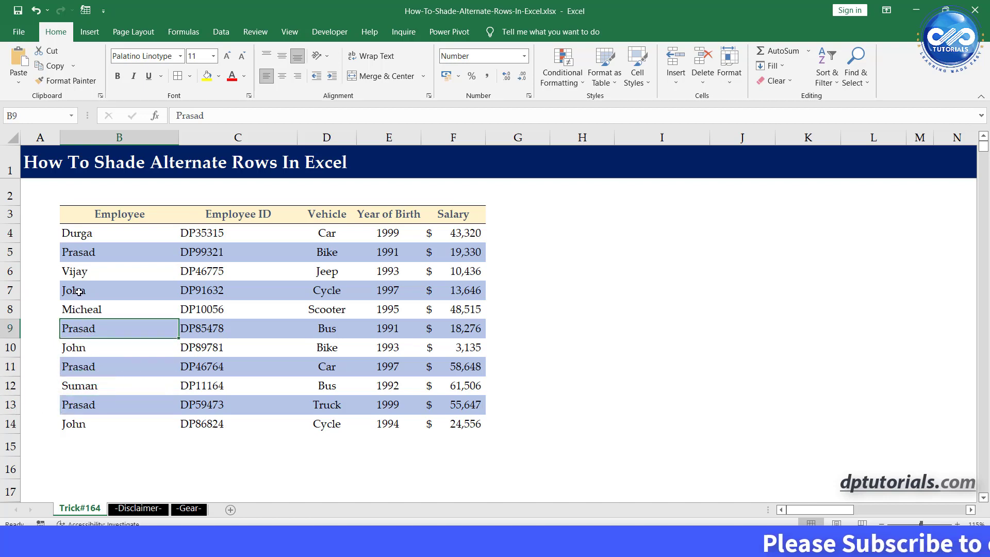
left_click(119, 252)
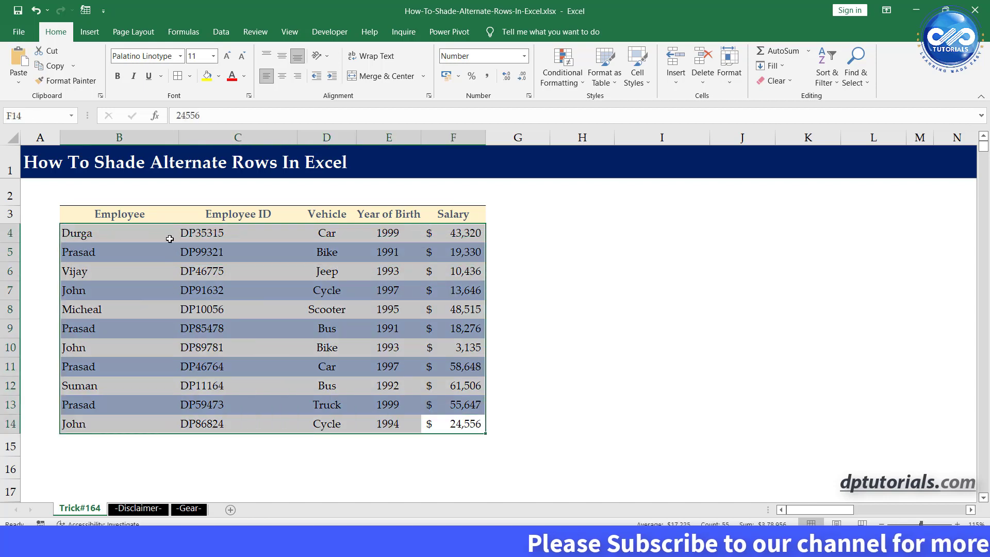
Step: Edit the shading rule's MOD divisor to 3, then to 4, in Manage Rules
left_click(562, 66)
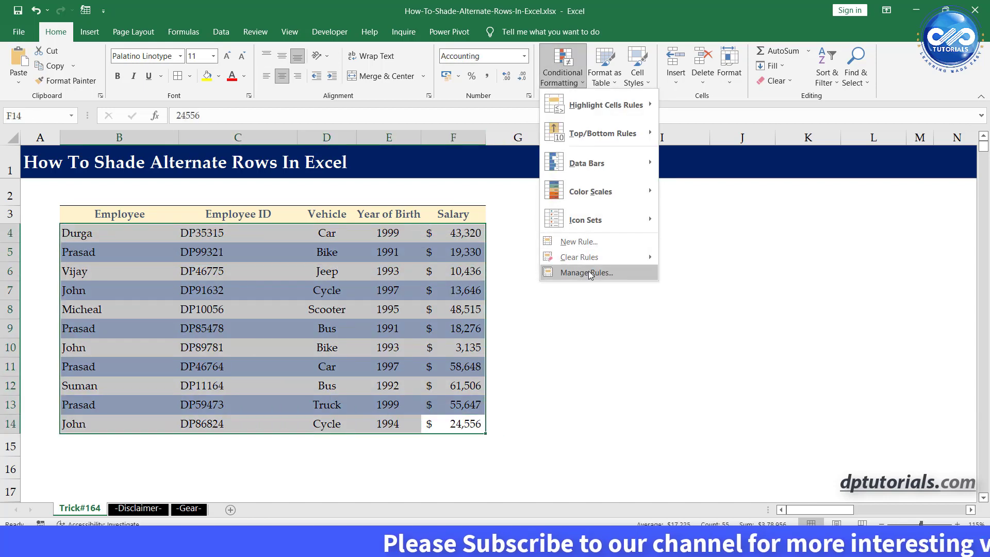
left_click(586, 272)
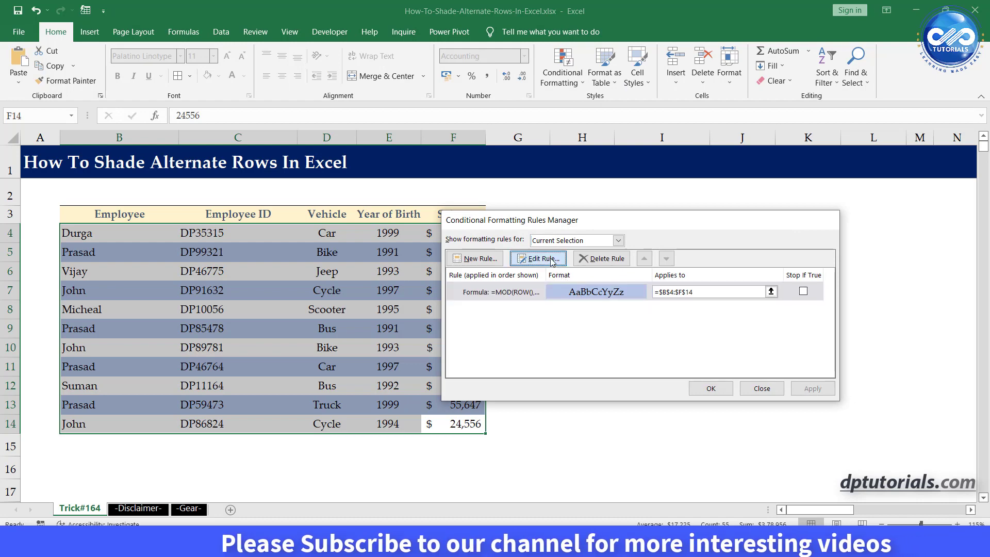
left_click(538, 259)
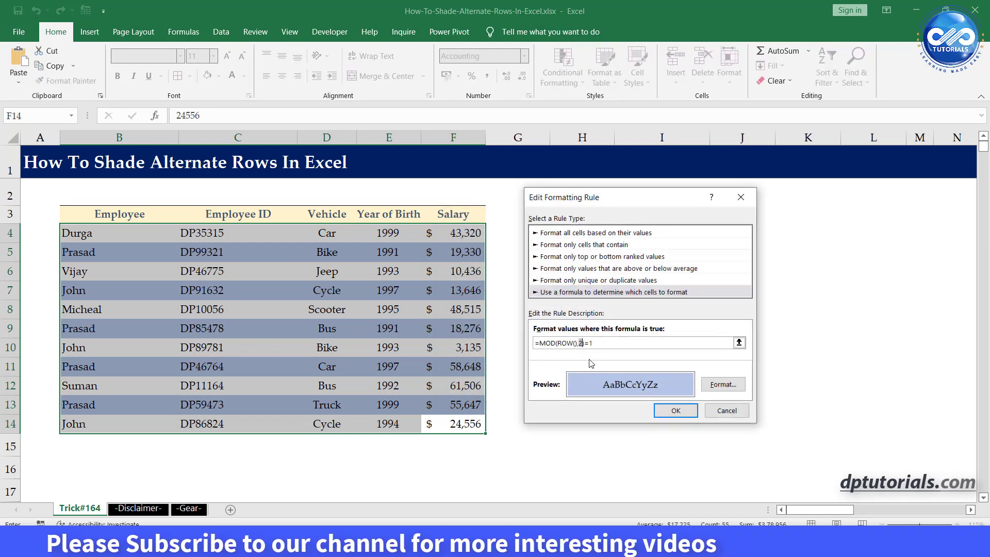
left_click(676, 410)
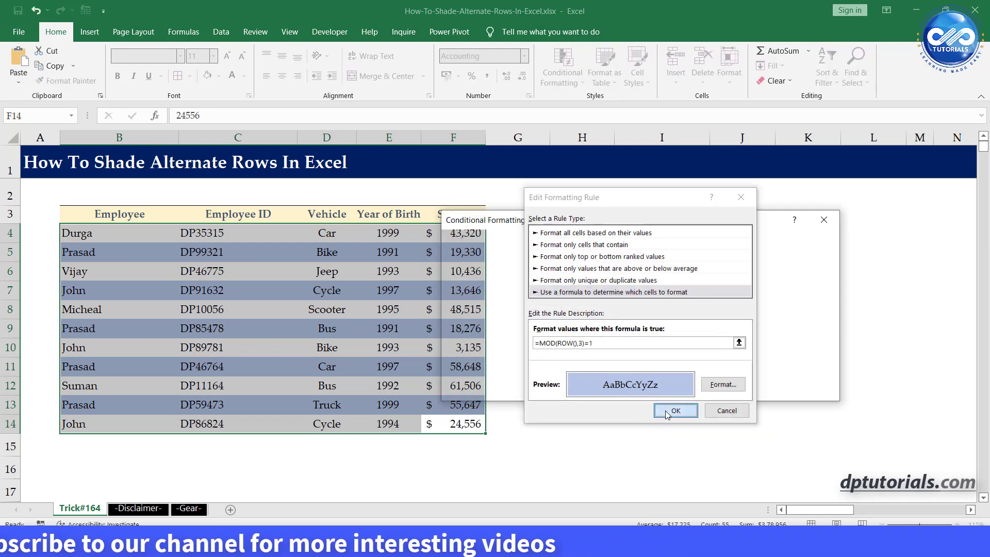
left_click(676, 411)
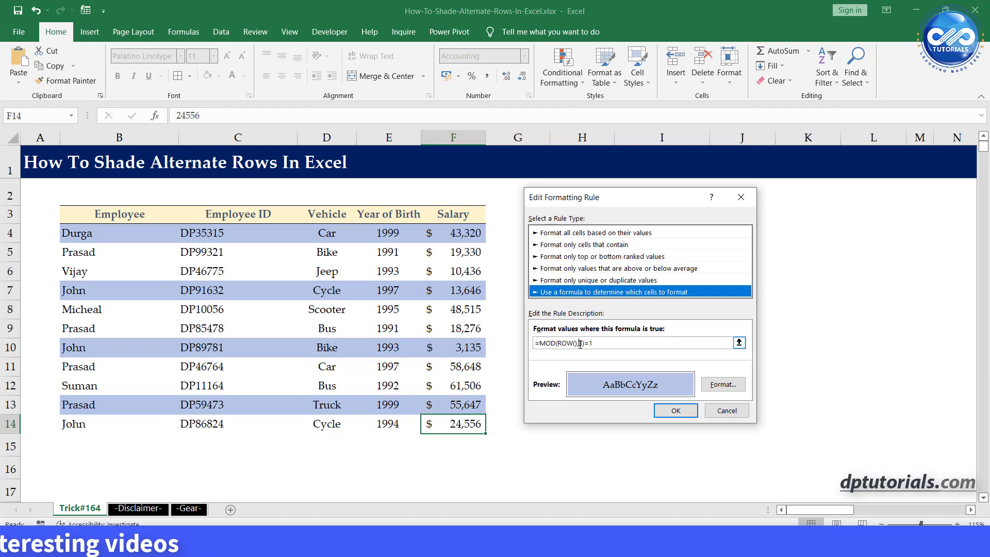
left_click(676, 410)
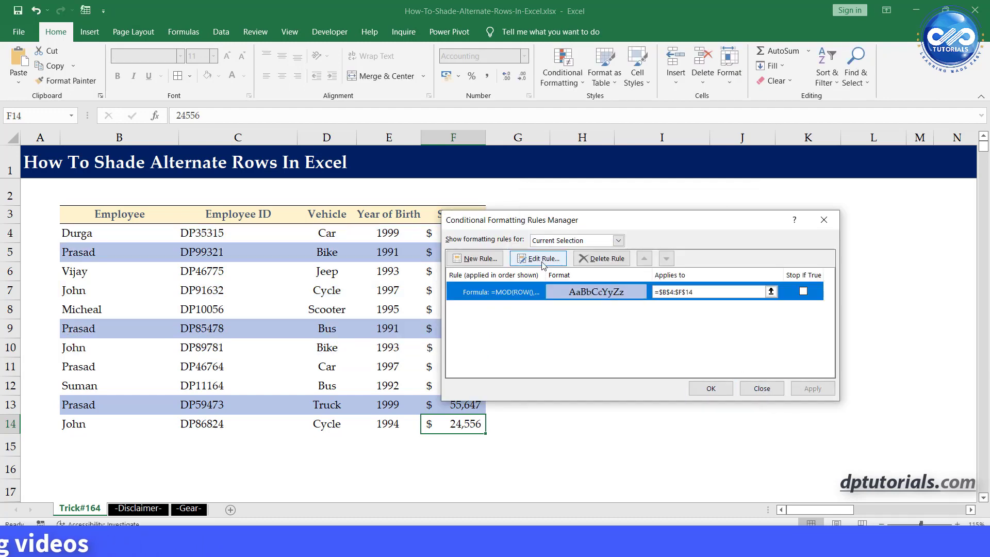